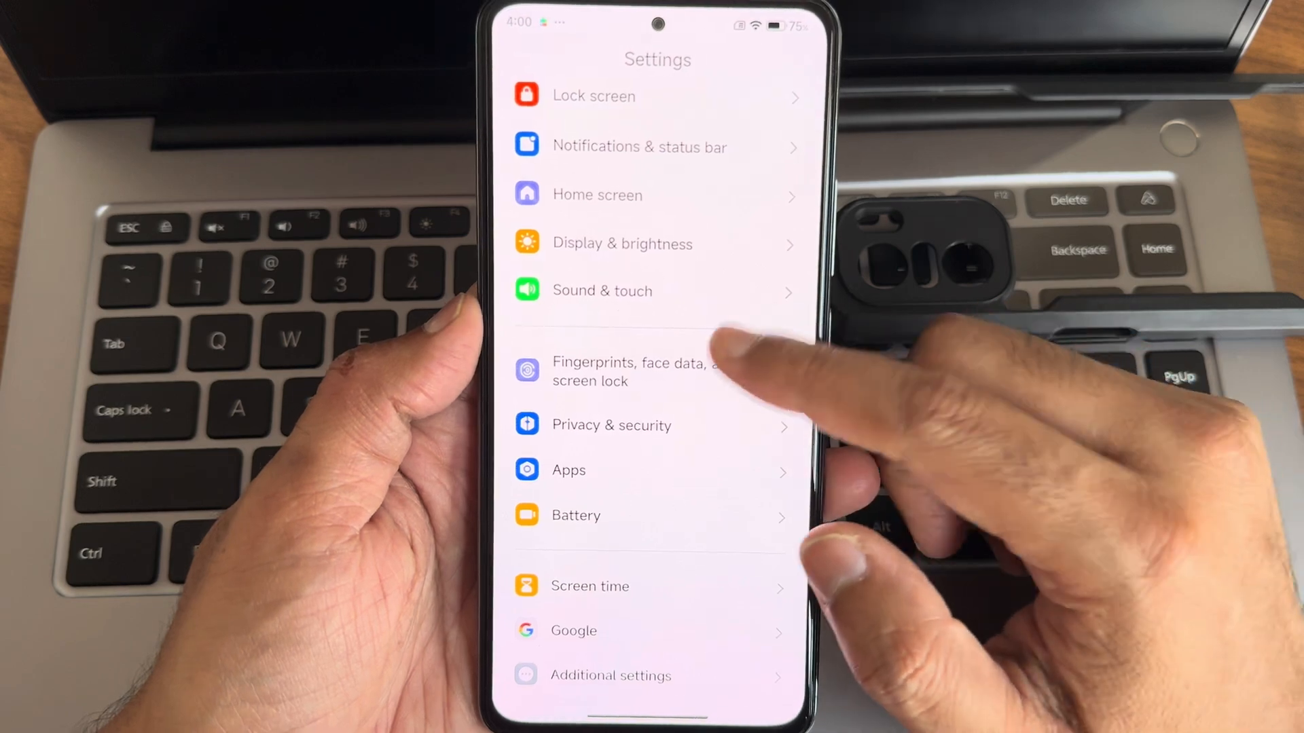
Scroll the Settings list down to reach Notifications & status bar.
scroll(down, 3)
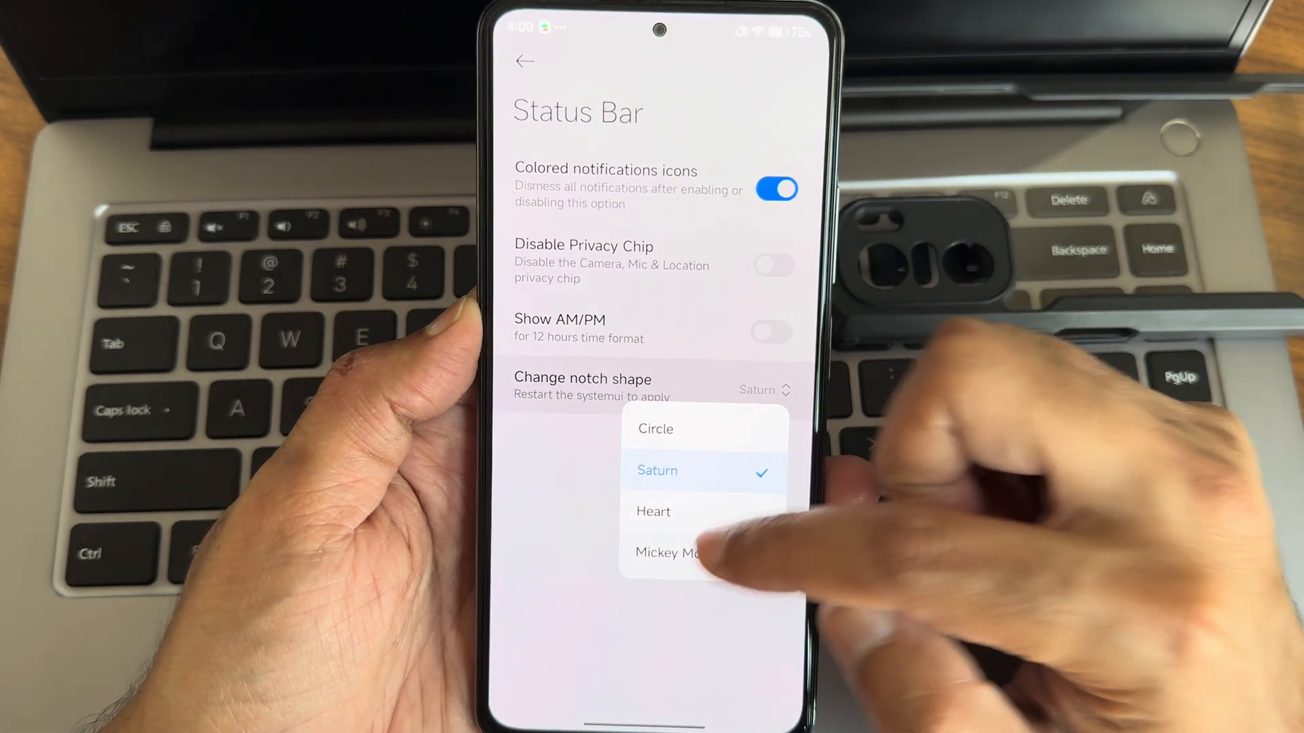
Set the notch shape to Mickey Mouse instead of Saturn.
click(670, 552)
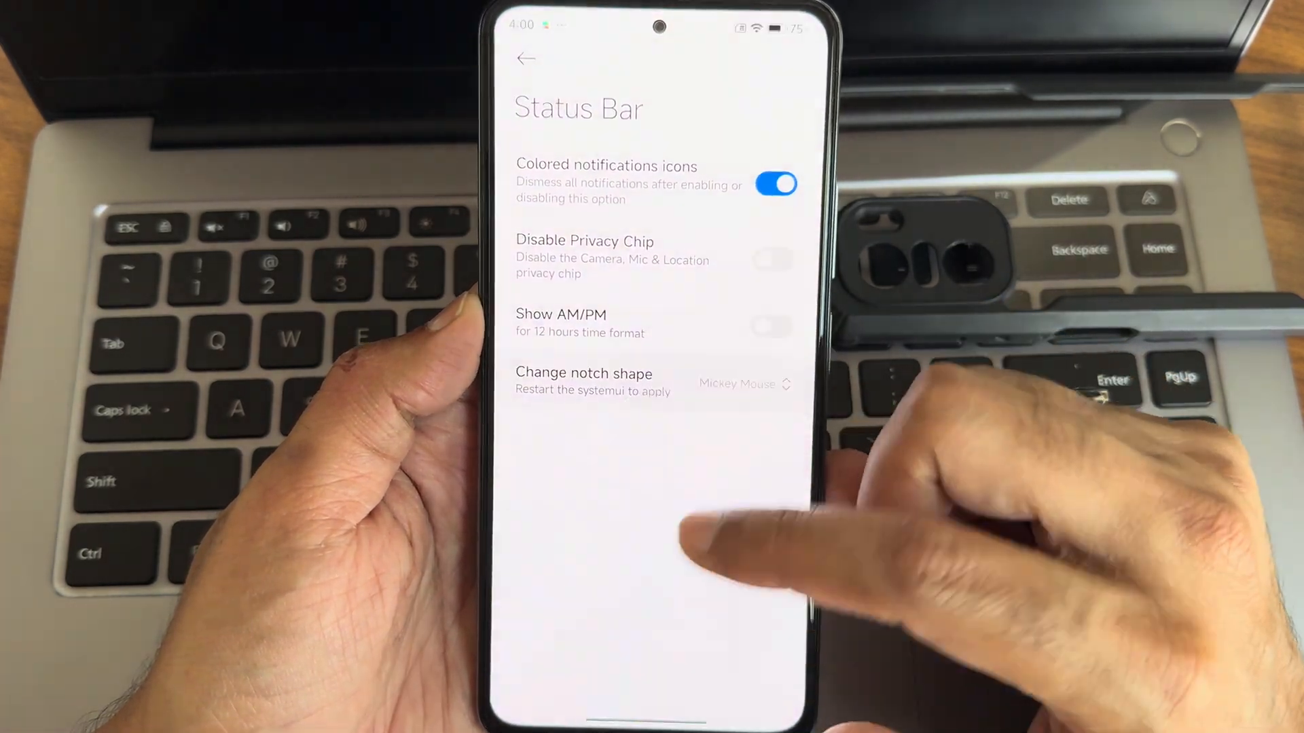